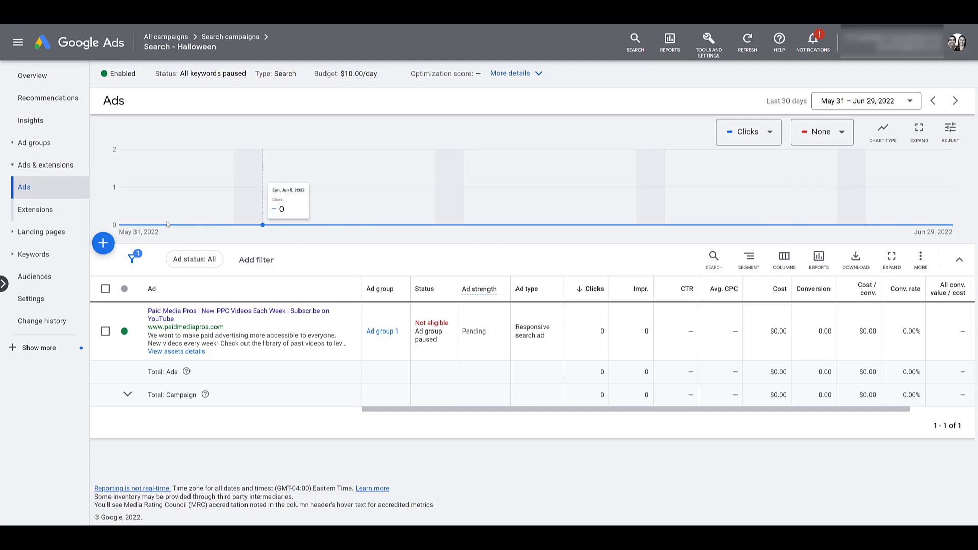
pyautogui.moveTo(103, 242)
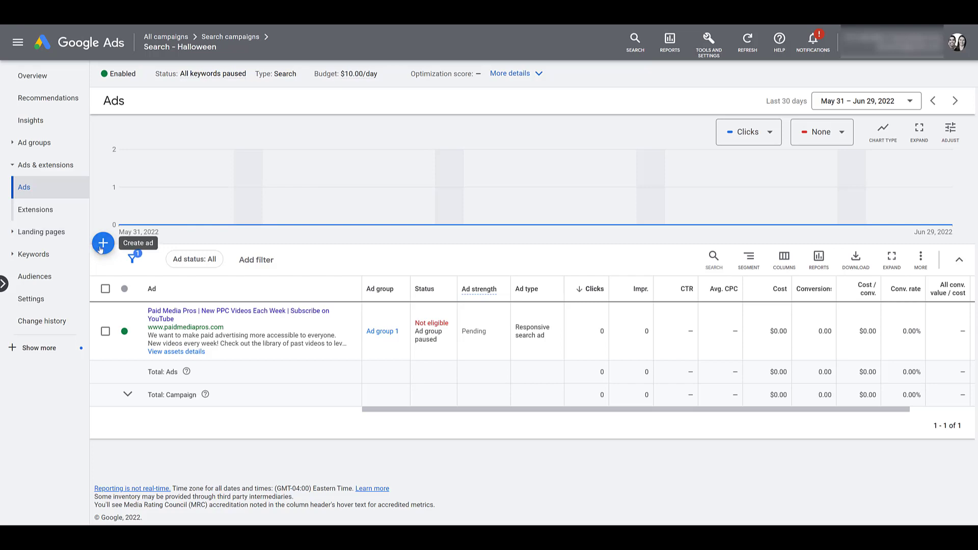
# Create a new ad for Ad group 1 and focus its first headline field.
pyautogui.click(103, 244)
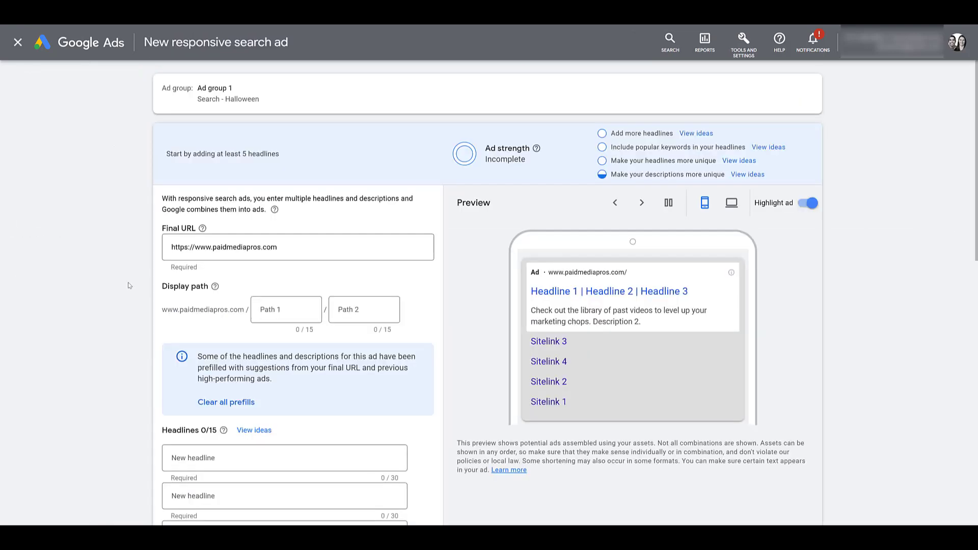
pyautogui.scroll(-3)
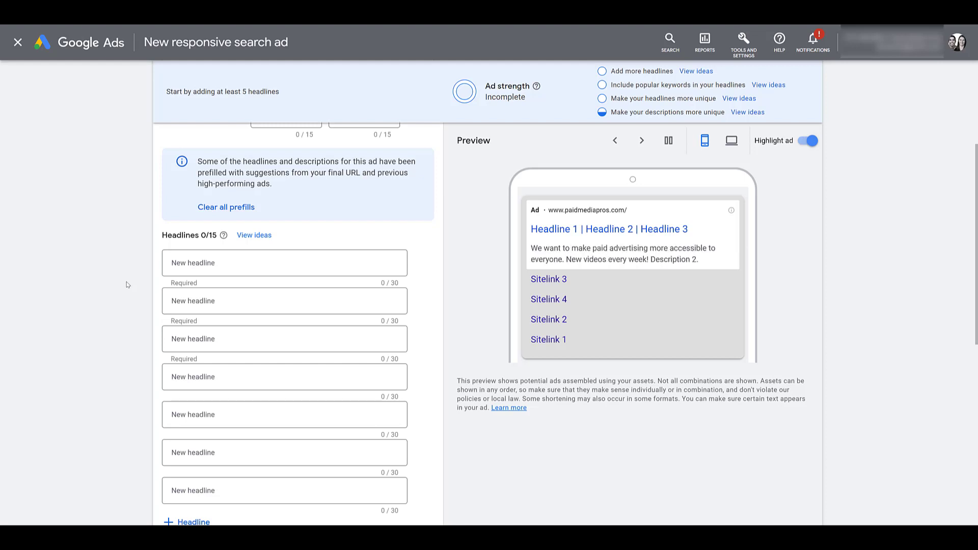
pyautogui.moveTo(134, 282)
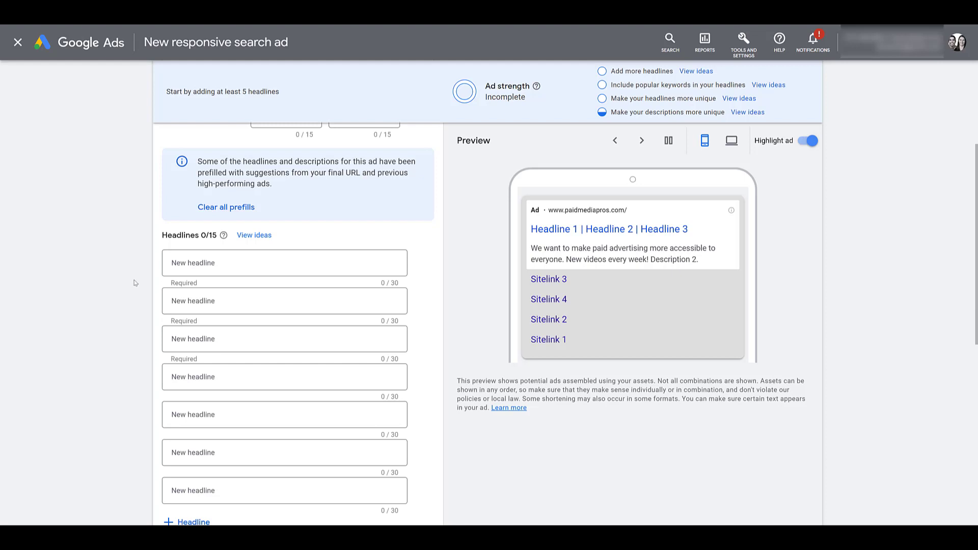
pyautogui.click(284, 263)
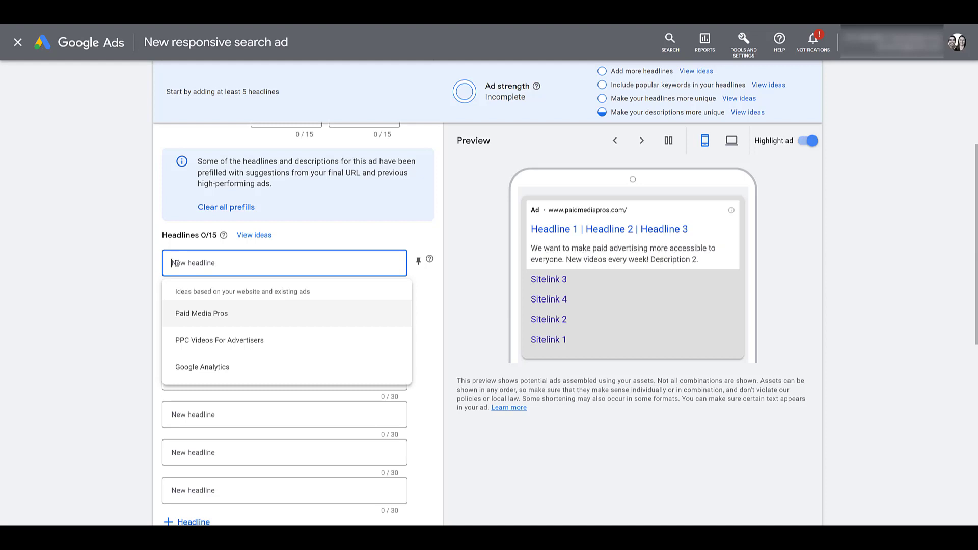
# Enter an opening curly brace in Headline 1 to reveal the dynamic insertion options.
pyautogui.write('{')
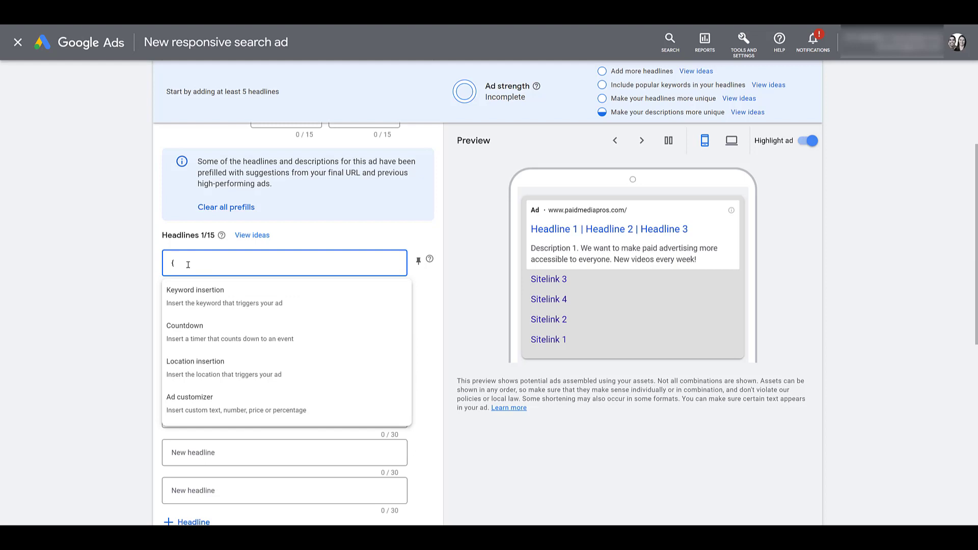
pyautogui.write('|')
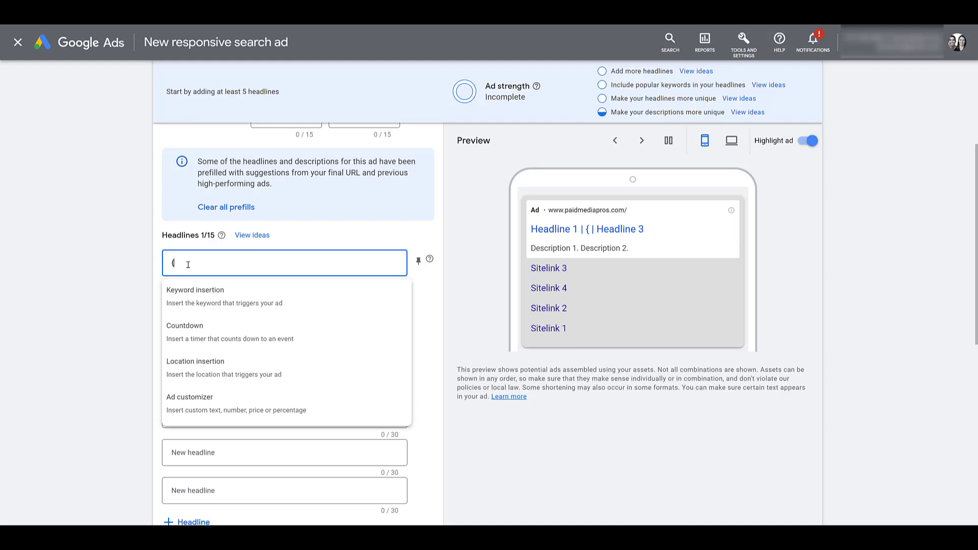
# Insert the searched keyword into Headline 1 with default text 'Coffee Maker' and apply it.
pyautogui.click(196, 290)
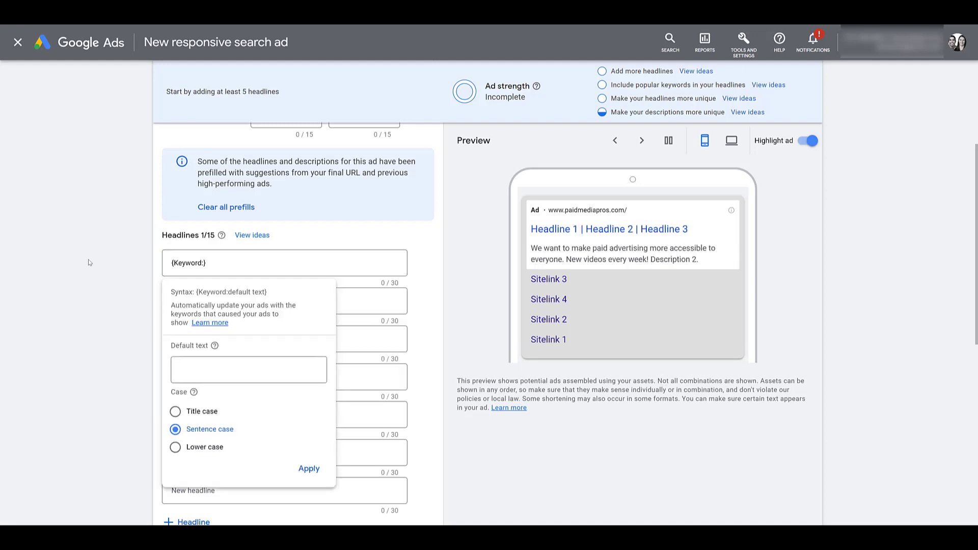
pyautogui.click(641, 139)
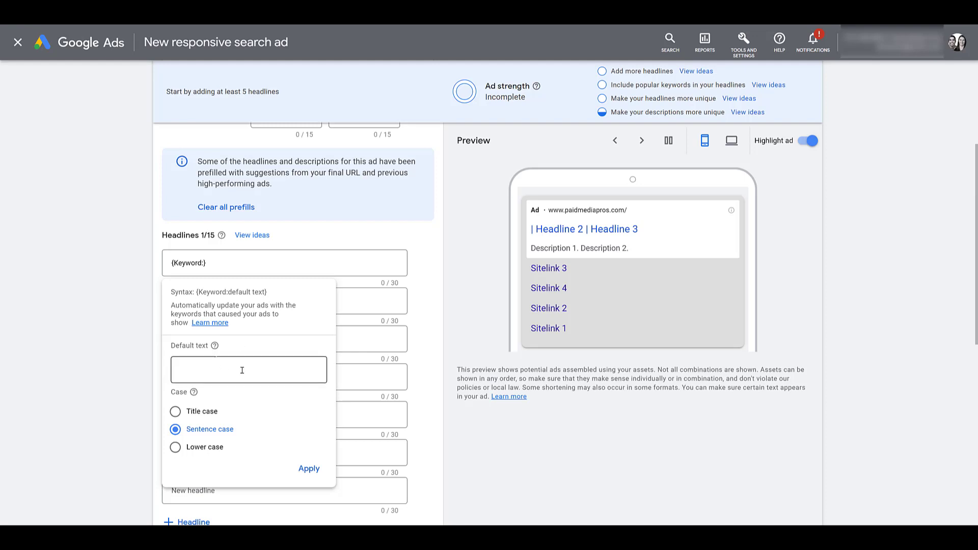
pyautogui.write('Coffee Maker')
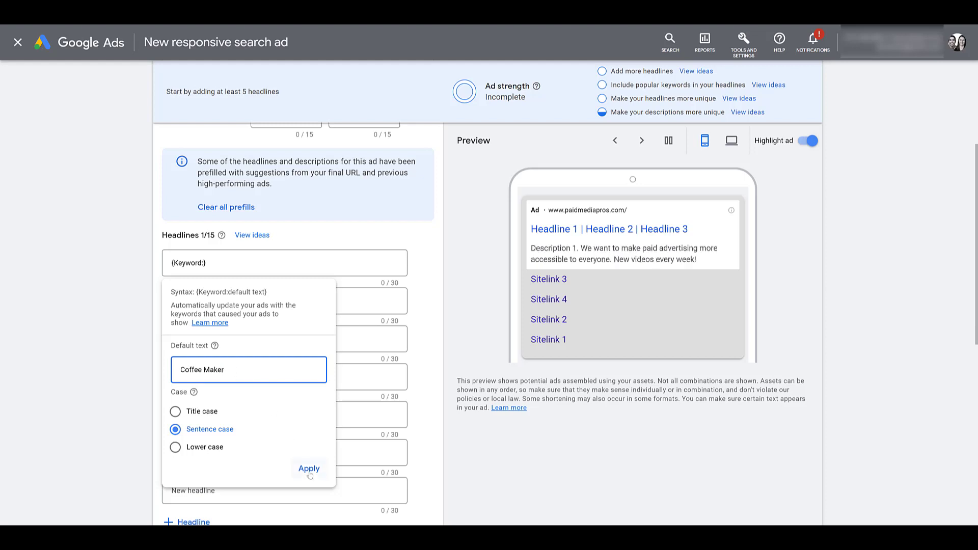
pyautogui.click(309, 468)
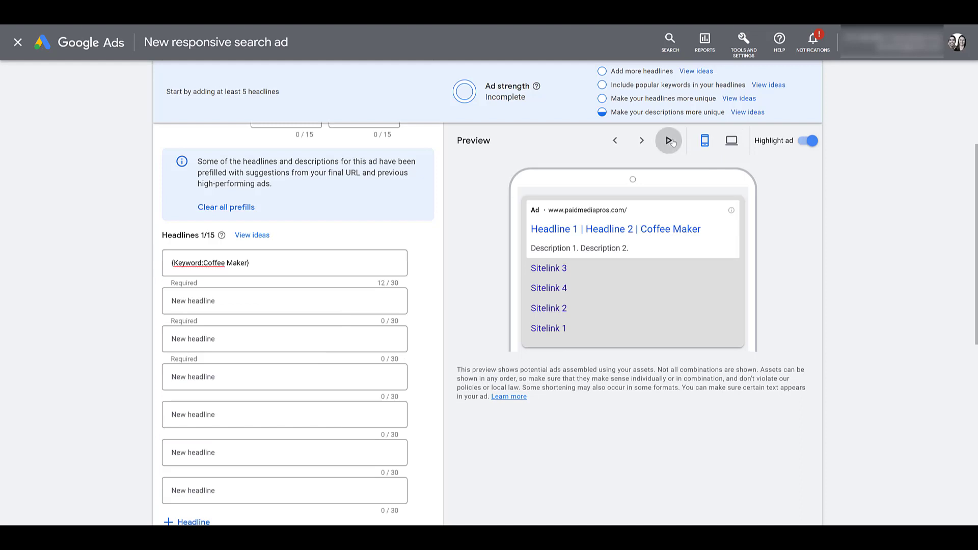
pyautogui.moveTo(468, 235)
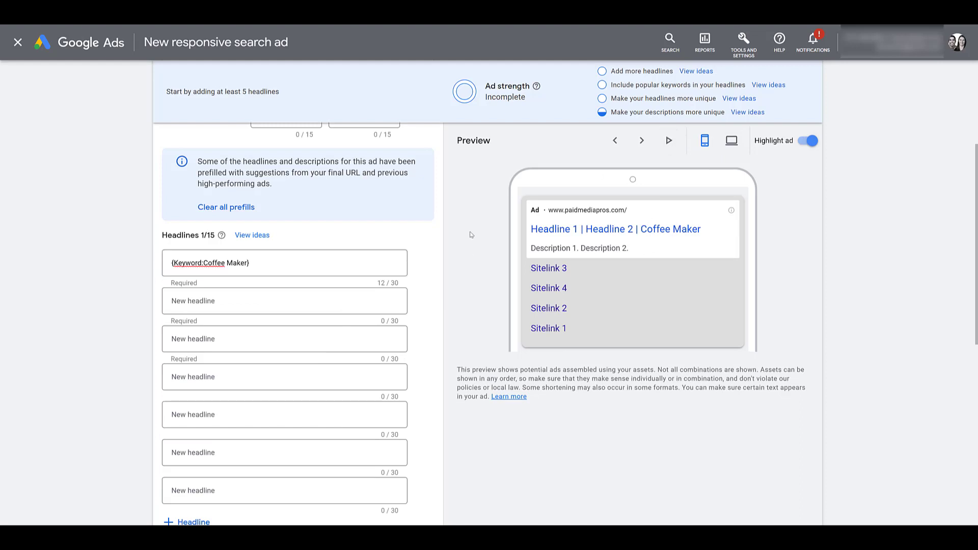
# Reopen the settings popup of the {Keyword:Coffee Maker} headline.
pyautogui.click(284, 262)
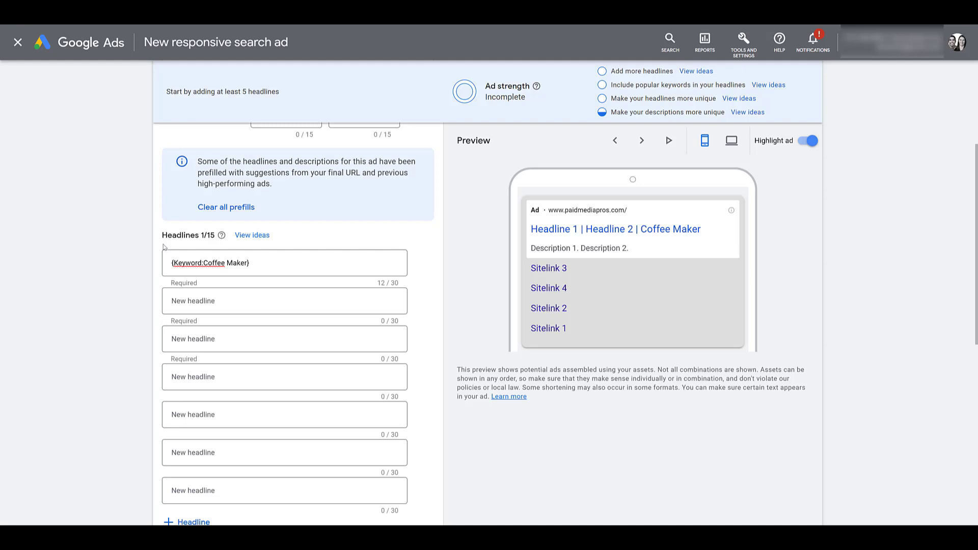
pyautogui.moveTo(662, 219)
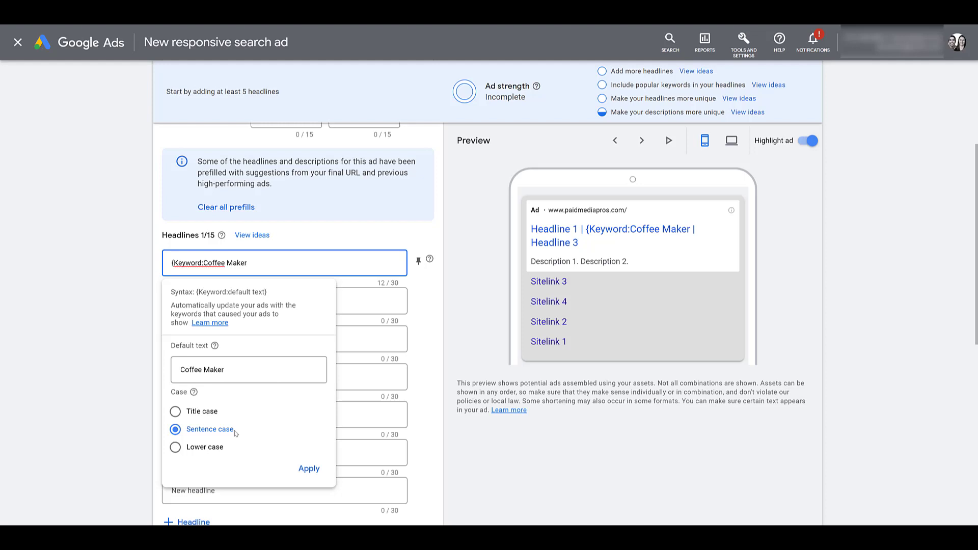
pyautogui.moveTo(224, 419)
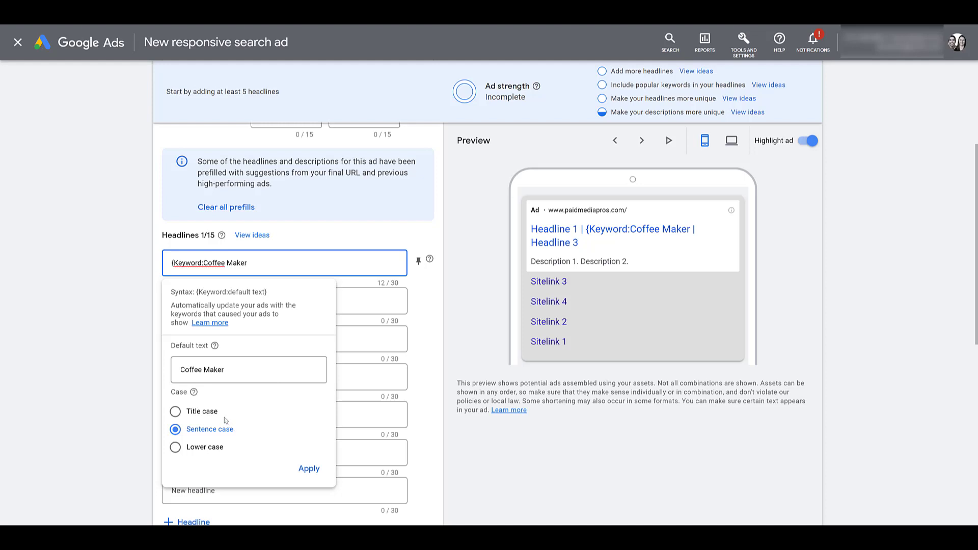
# Try Title case and Lower case for the inserted keyword, then return it to Sentence case.
pyautogui.click(175, 410)
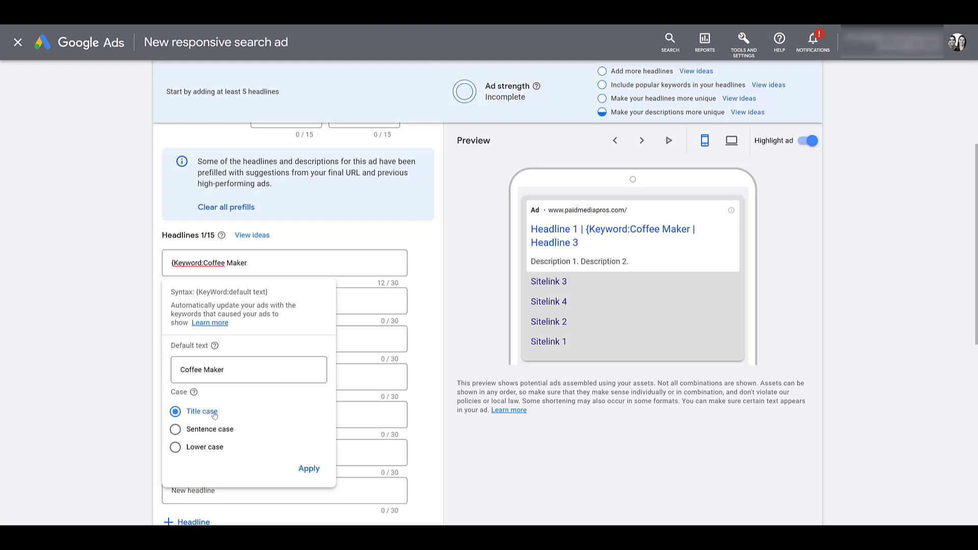
pyautogui.click(176, 448)
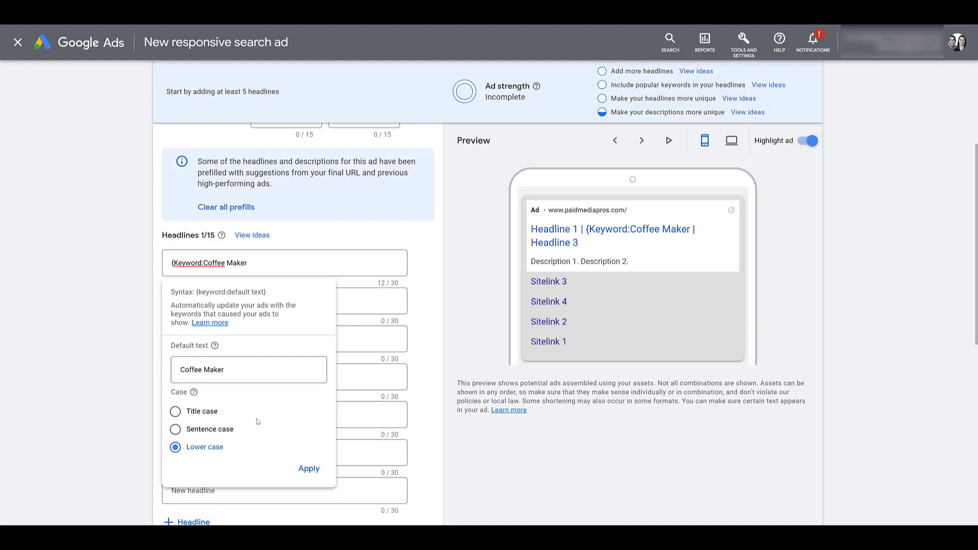
pyautogui.moveTo(229, 434)
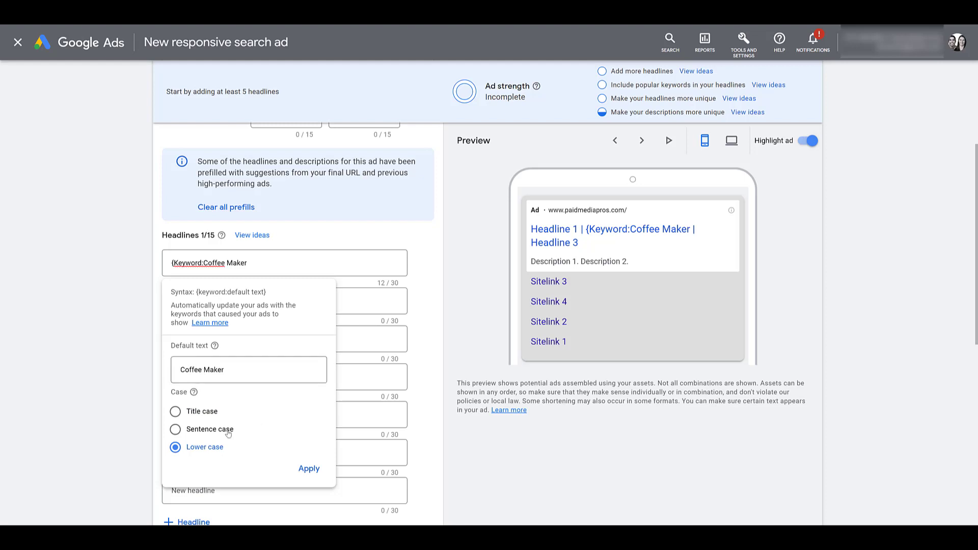
pyautogui.click(309, 469)
pyautogui.write('{')
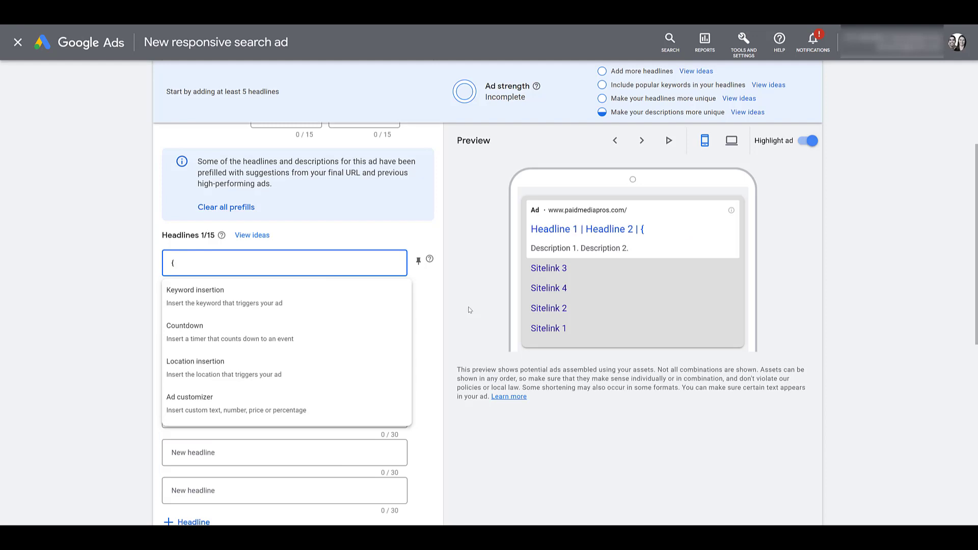
# Insert a global countdown placeholder {GLOBAL_COUNTDOWN()} into Headline 1.
pyautogui.click(184, 326)
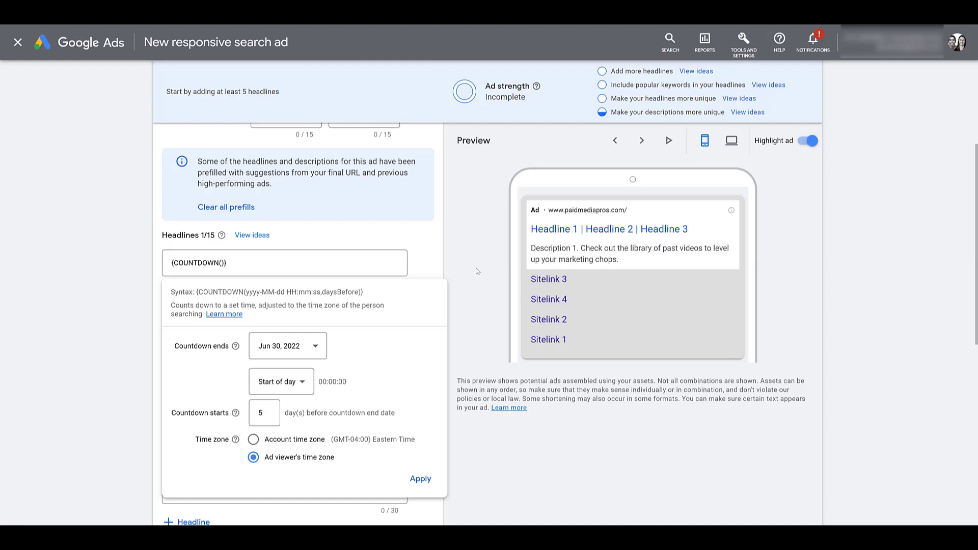
pyautogui.click(284, 262)
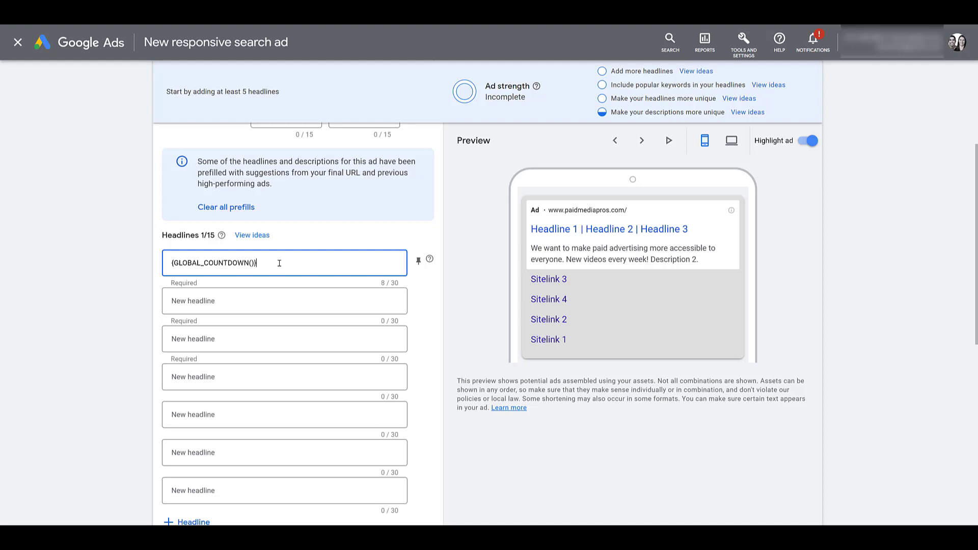
# Convert it to a countdown ending Jul 5, 2022, starting 10 days before, and apply.
pyautogui.doubleClick(190, 262)
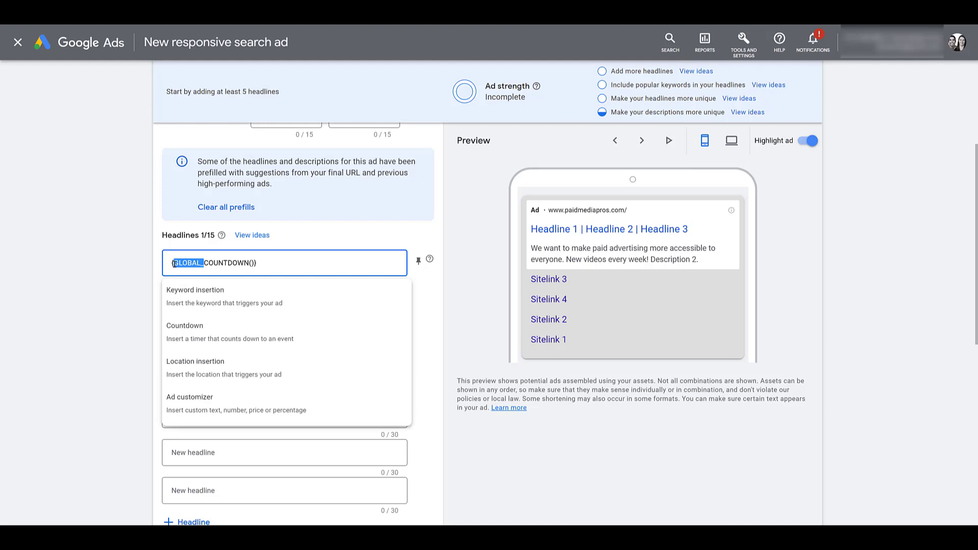
pyautogui.click(185, 324)
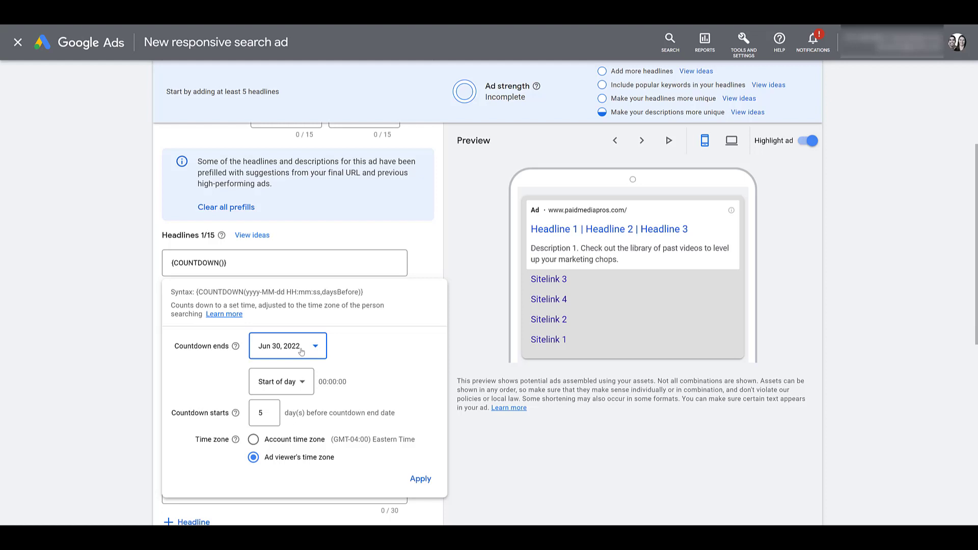
pyautogui.click(280, 381)
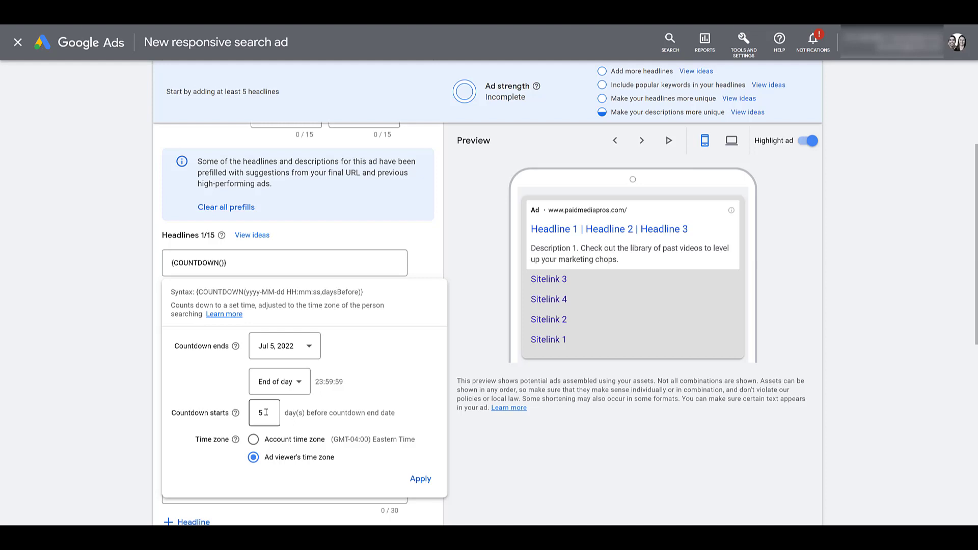
pyautogui.write('10')
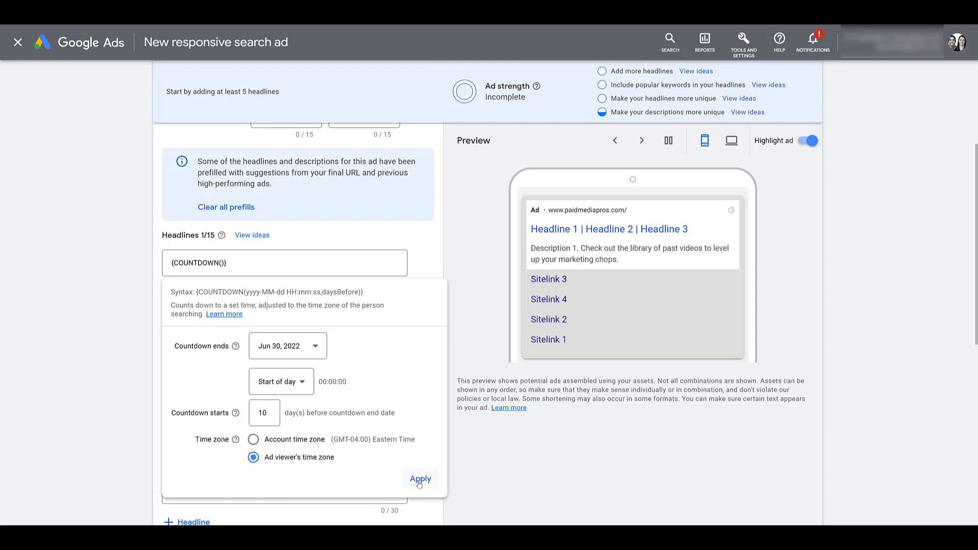
pyautogui.click(421, 479)
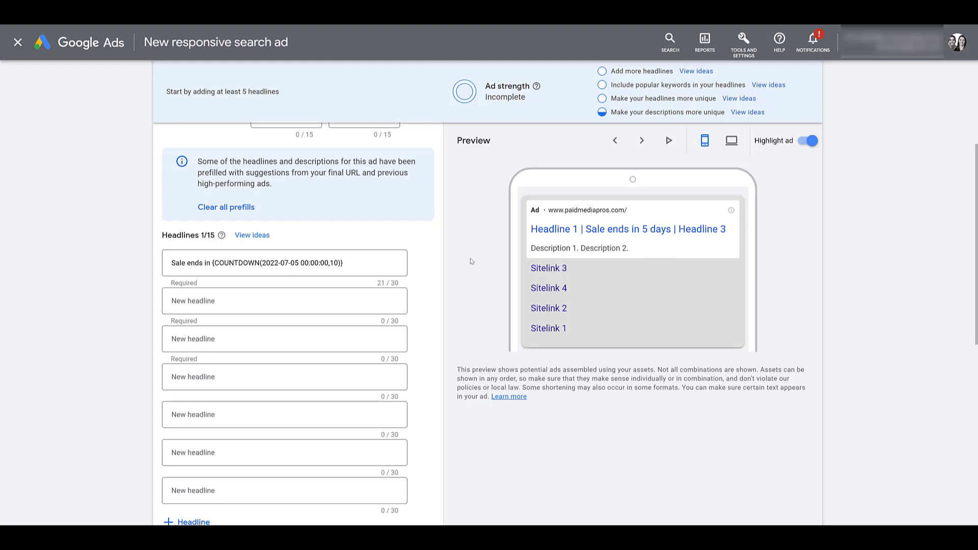
pyautogui.moveTo(473, 266)
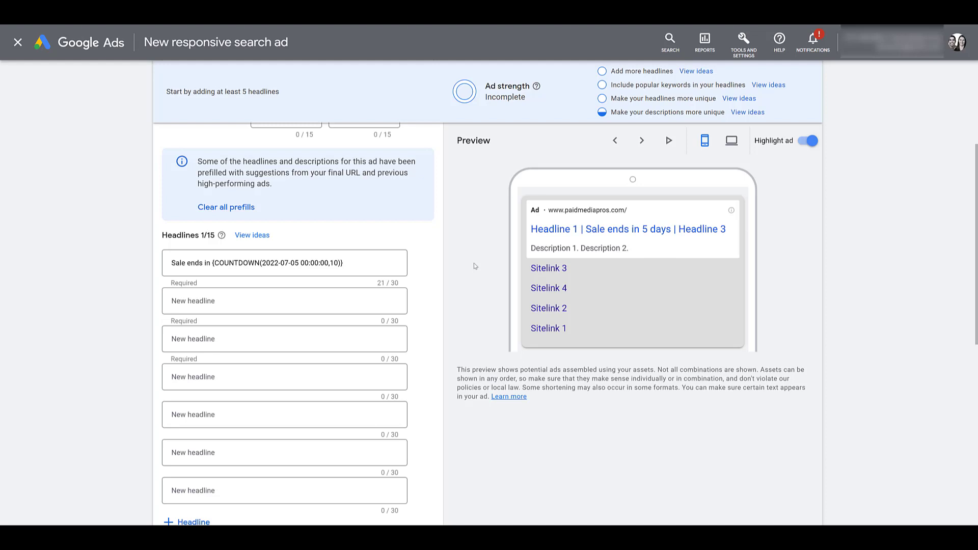
pyautogui.click(284, 263)
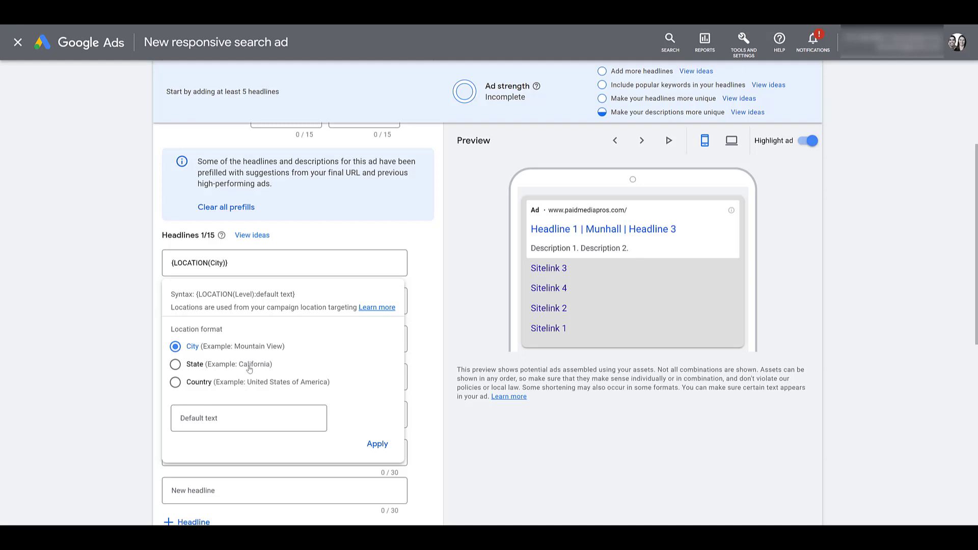
# Keep City location format with default 'Your Area', apply, and step the preview to the next combination.
pyautogui.click(175, 363)
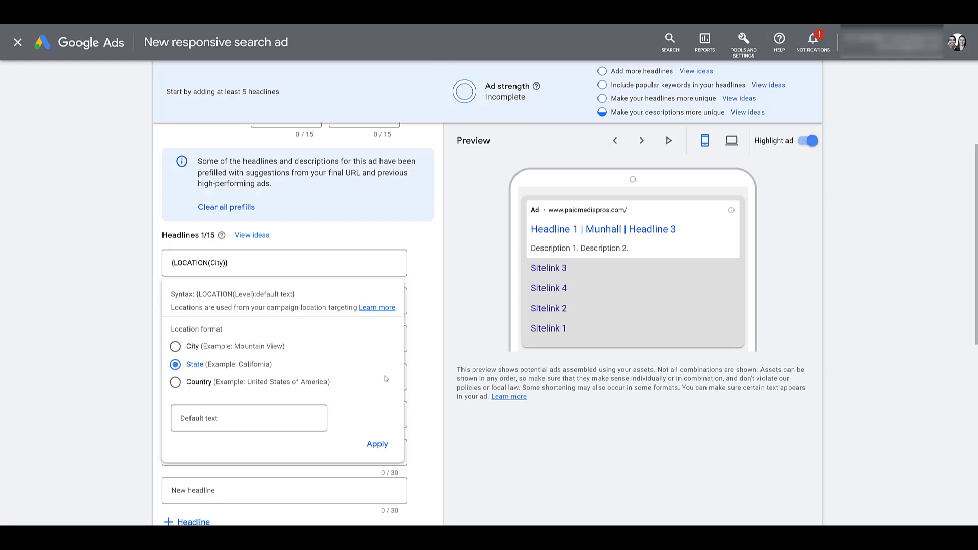
pyautogui.moveTo(378, 364)
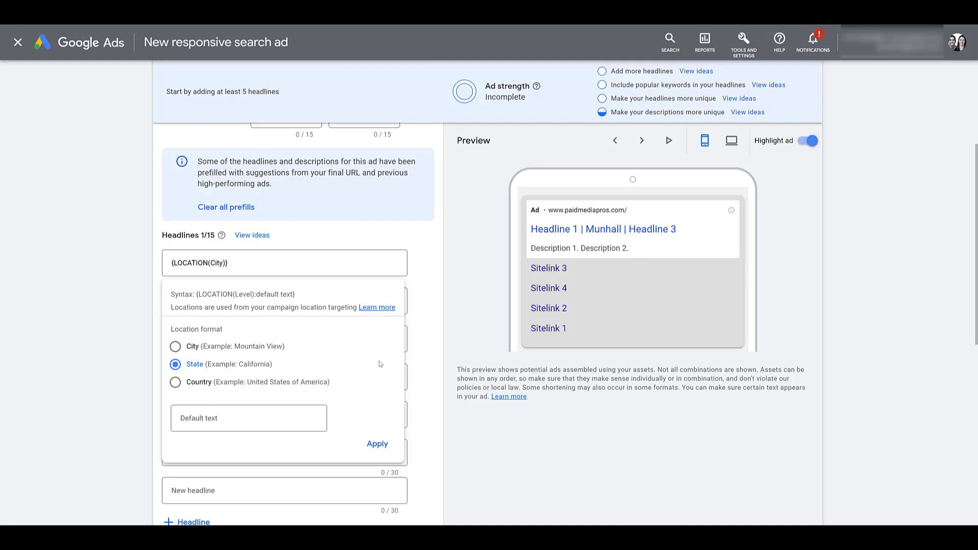
pyautogui.click(248, 417)
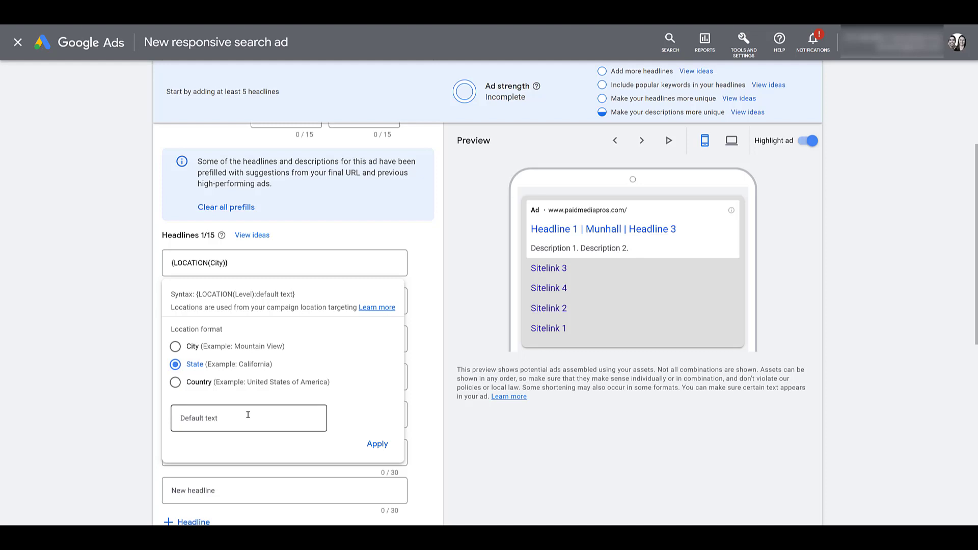
pyautogui.click(175, 346)
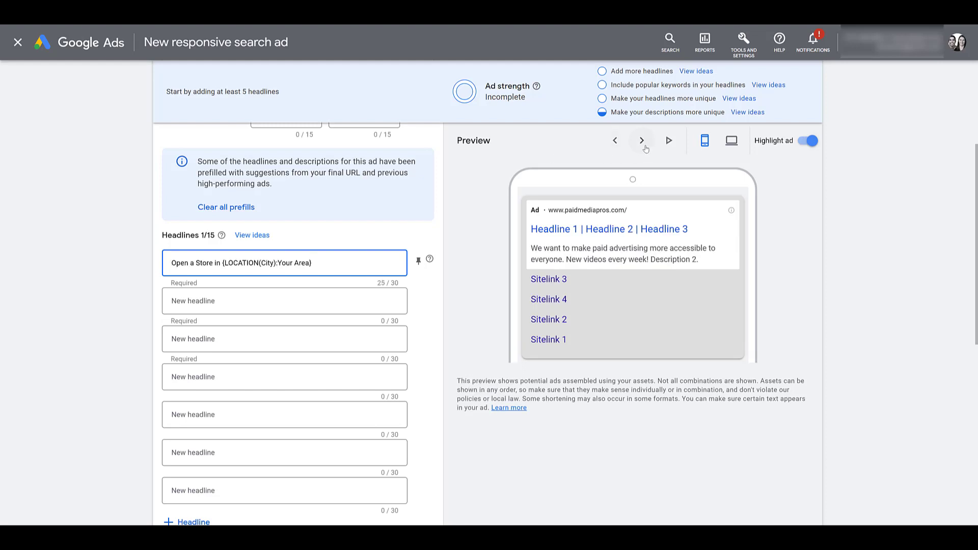
pyautogui.click(642, 140)
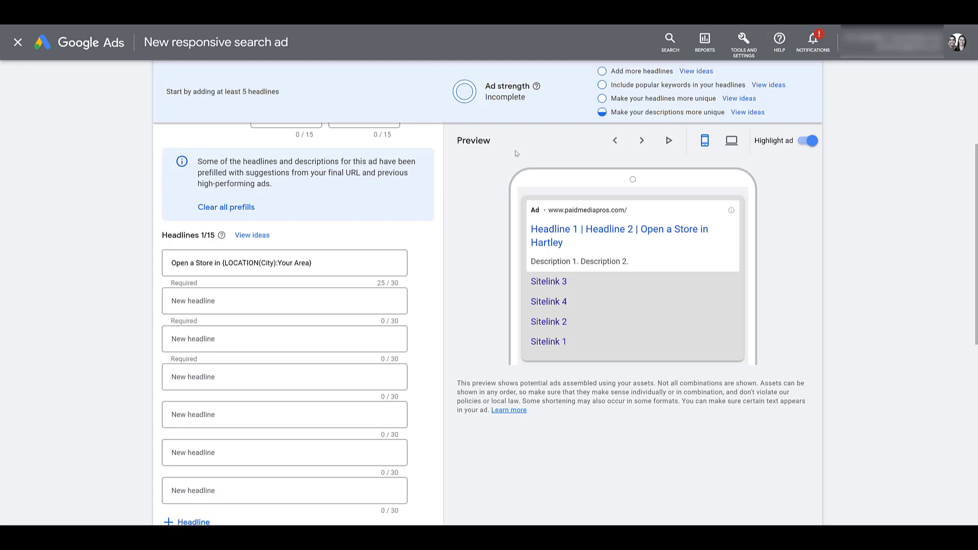
pyautogui.click(274, 263)
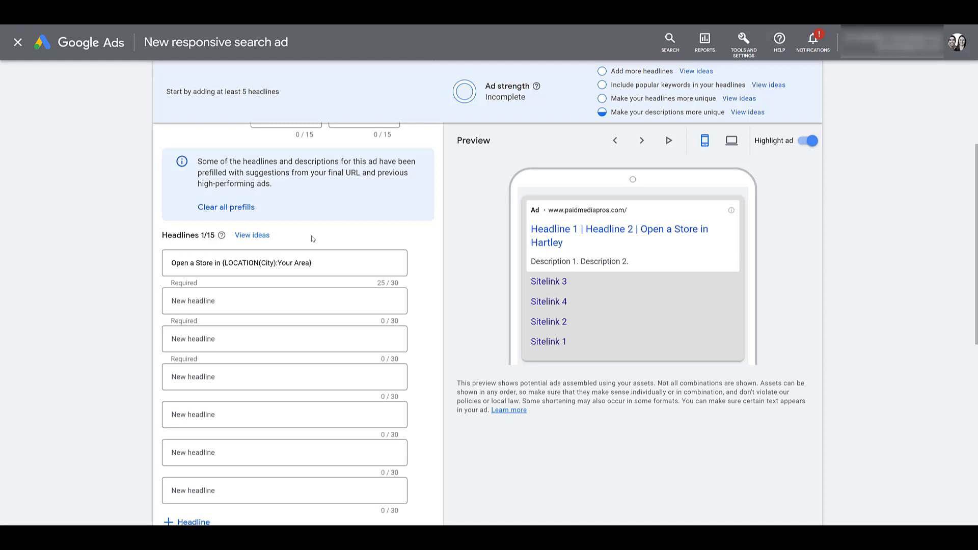
pyautogui.moveTo(285, 250)
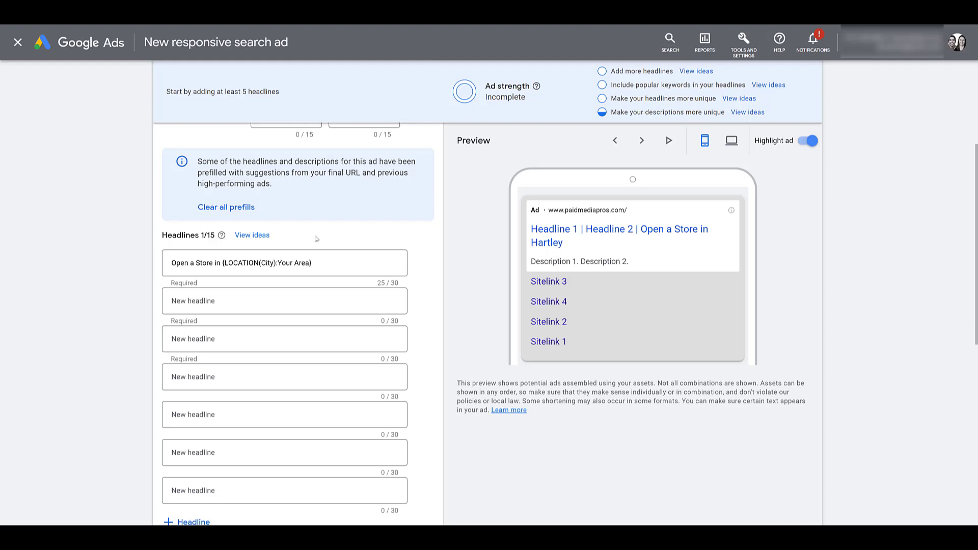
pyautogui.moveTo(316, 238)
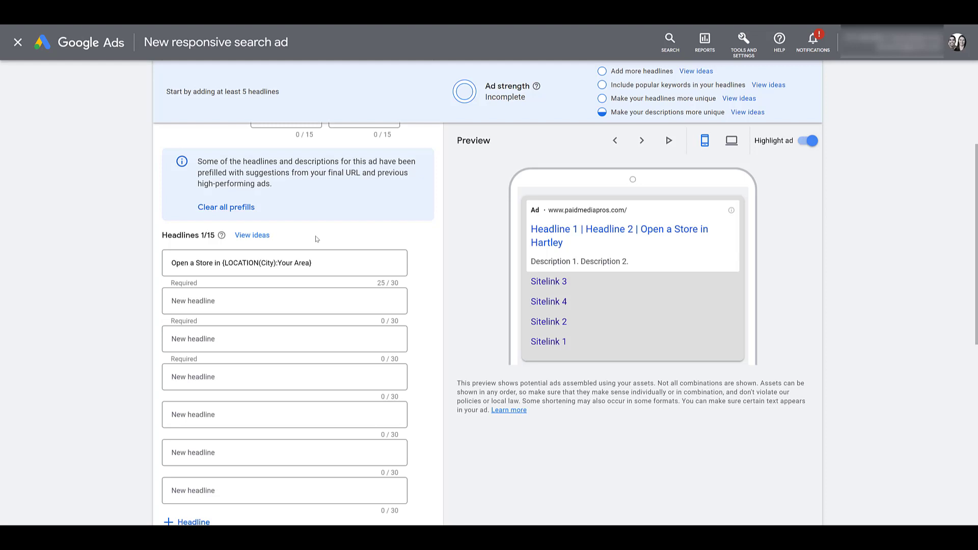
pyautogui.moveTo(319, 235)
pyautogui.write('{')
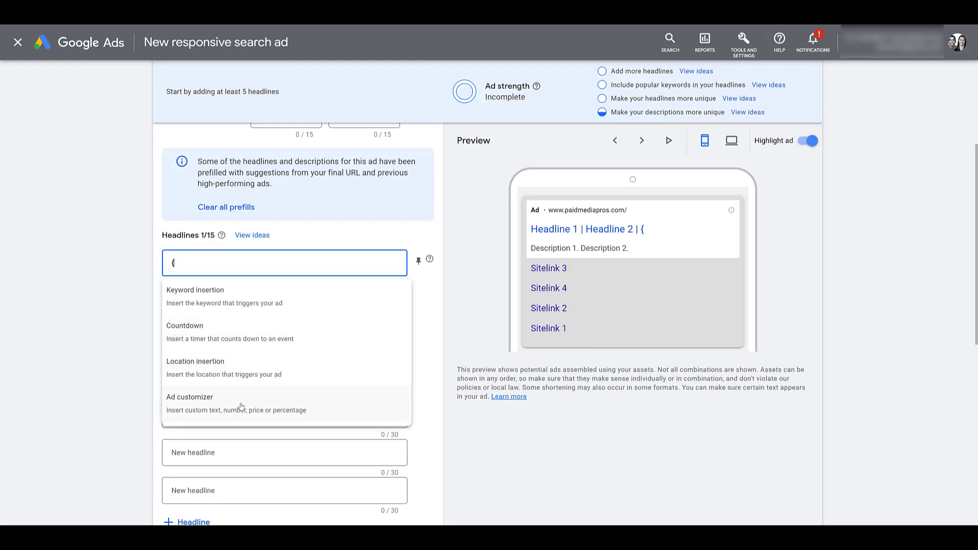
pyautogui.moveTo(282, 403)
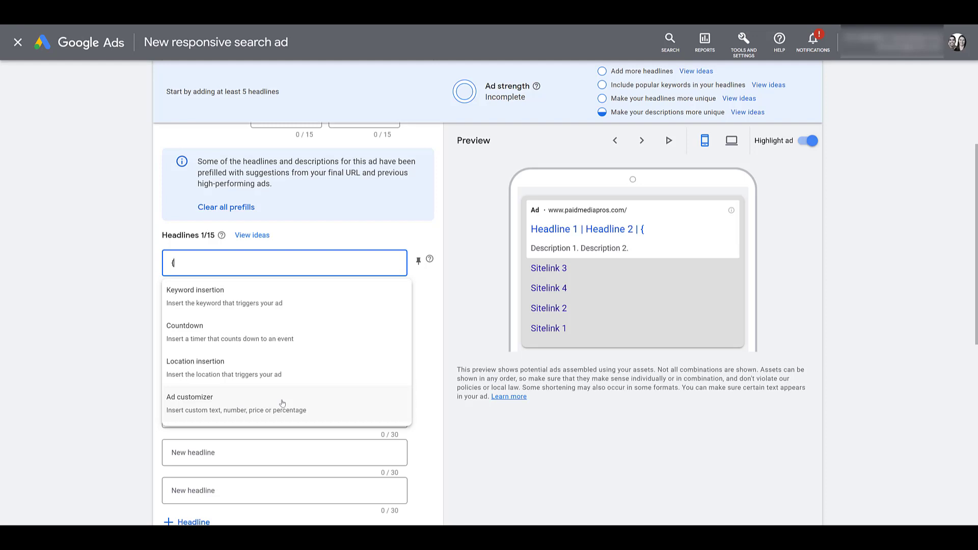
# Insert an ad customizer placeholder {CUSTOMIZER.} in Headline 1 and go to Tools and Settings.
pyautogui.click(190, 397)
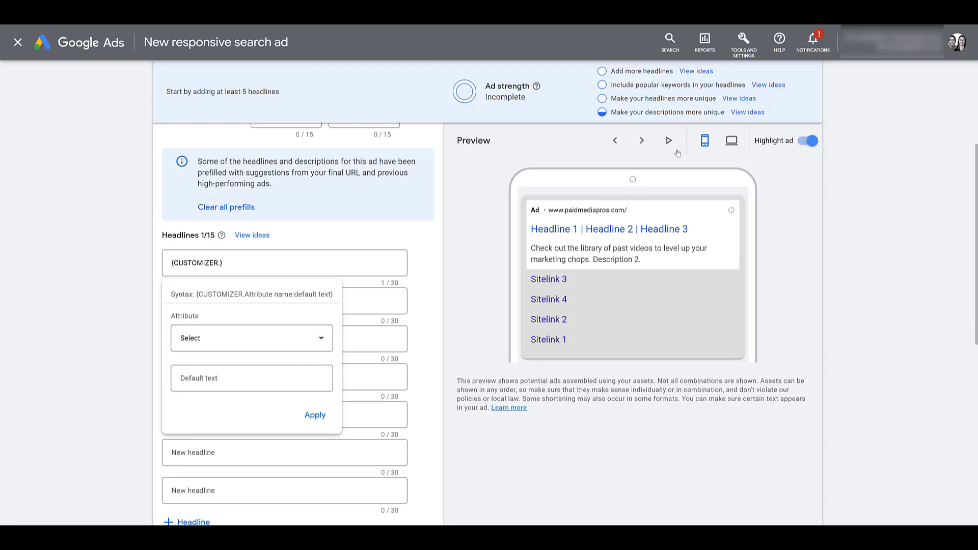
pyautogui.click(743, 42)
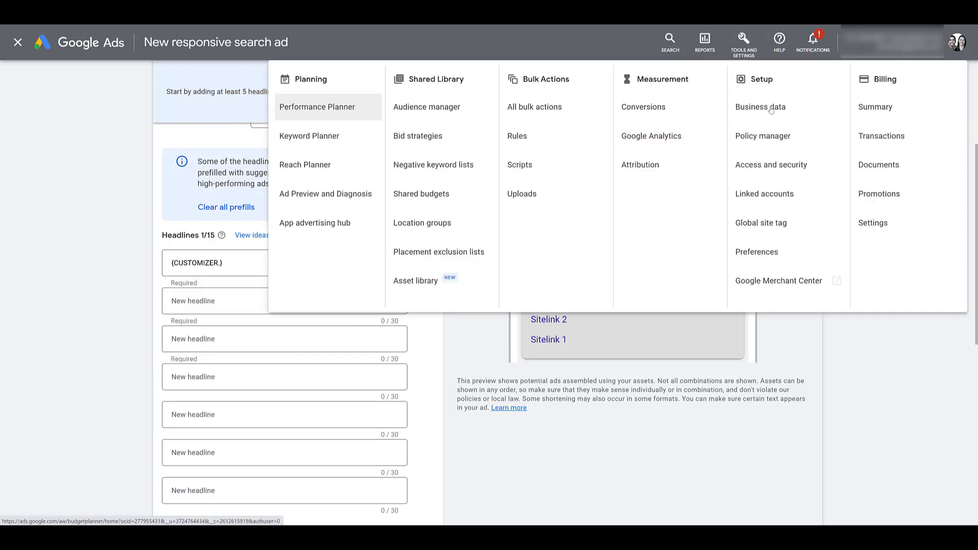
# In Business data, list the ad customizer attributes and start creating a new one.
pyautogui.click(760, 107)
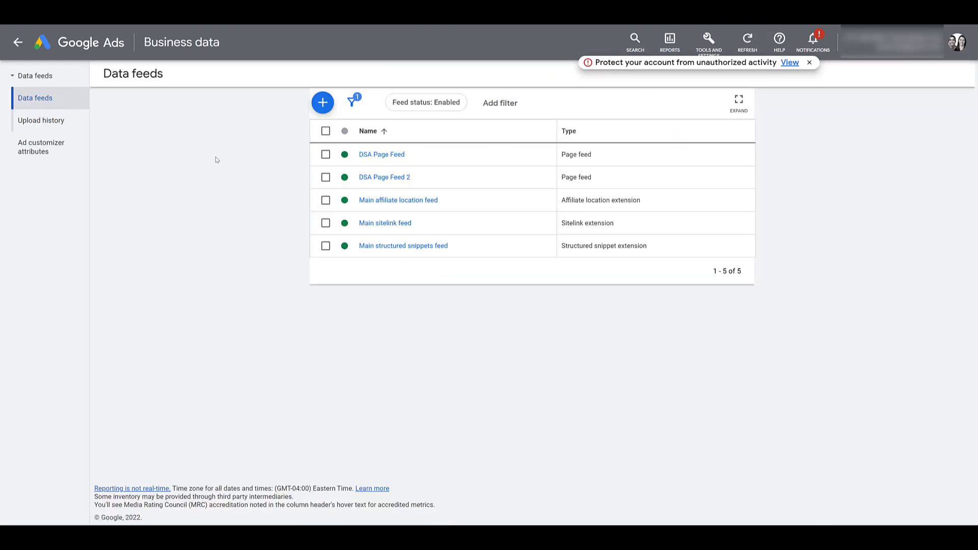
pyautogui.moveTo(215, 162)
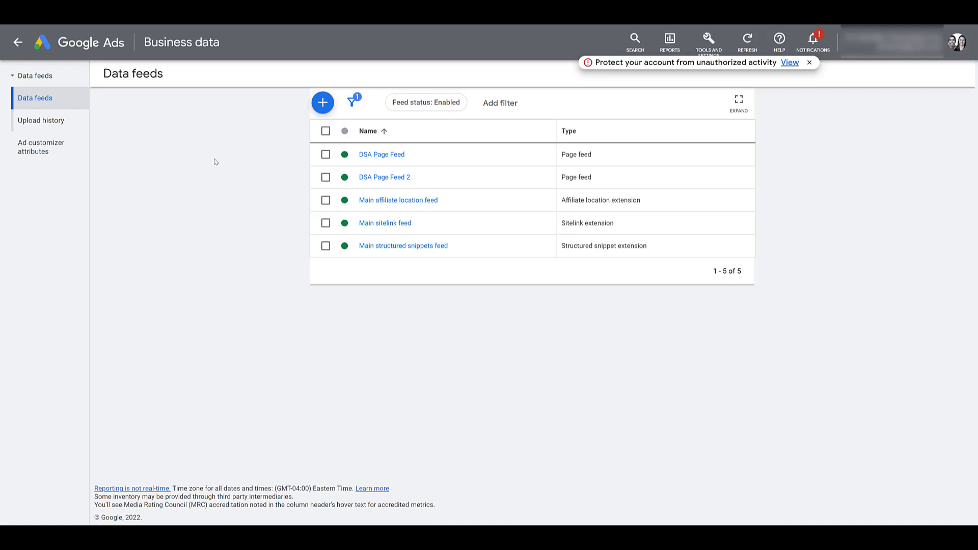
pyautogui.moveTo(204, 127)
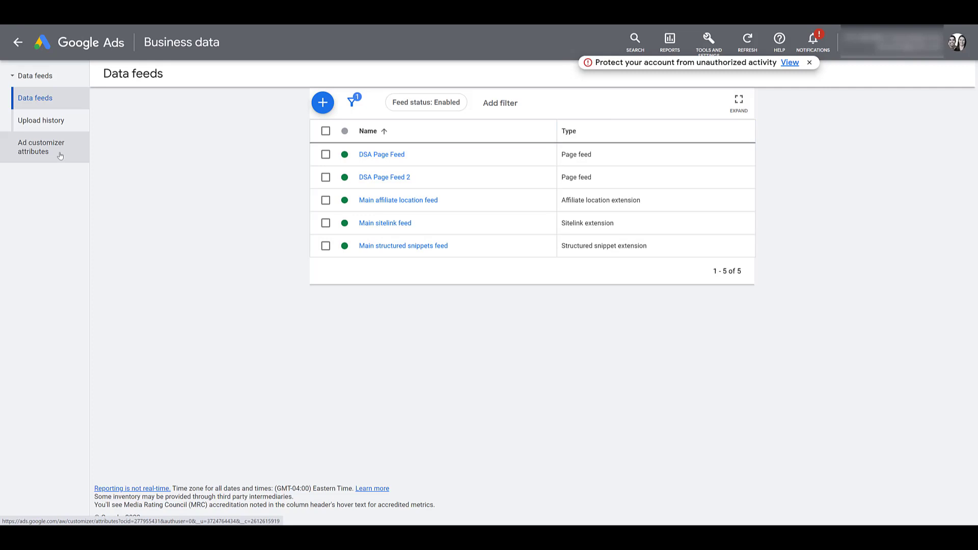
pyautogui.click(41, 146)
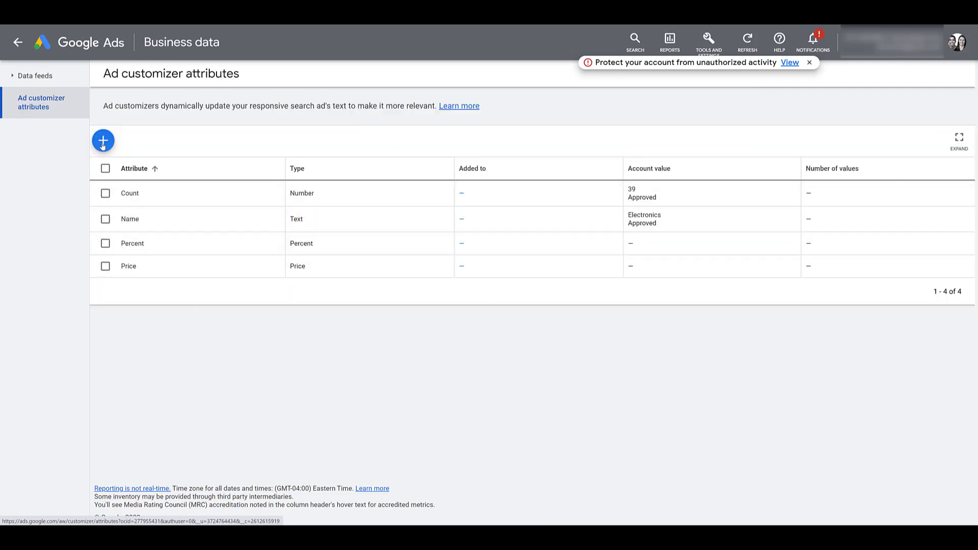
pyautogui.click(103, 140)
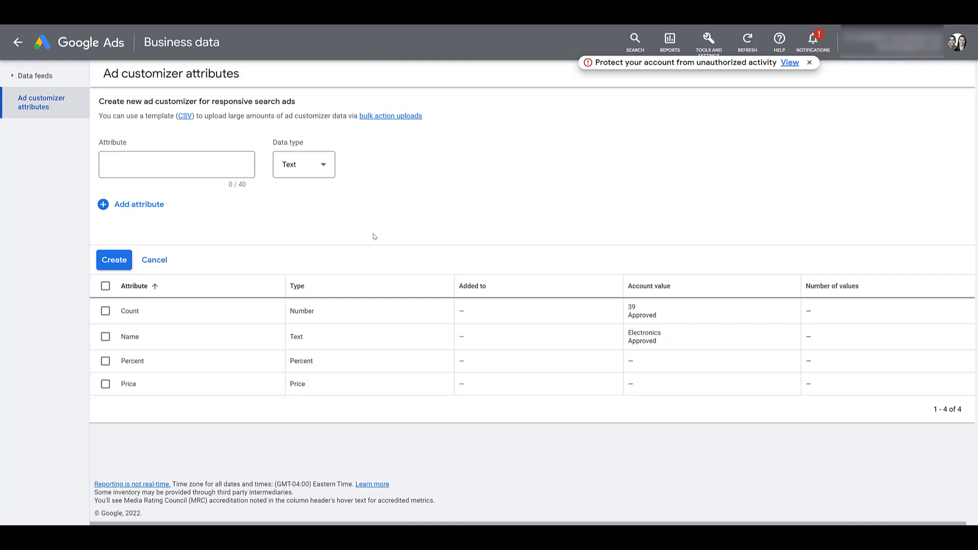
pyautogui.moveTo(401, 159)
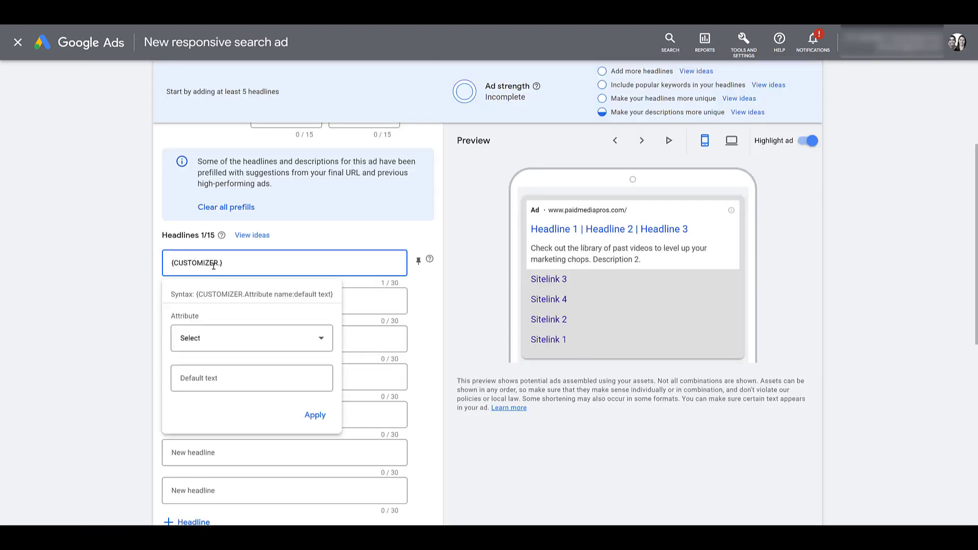
pyautogui.moveTo(231, 338)
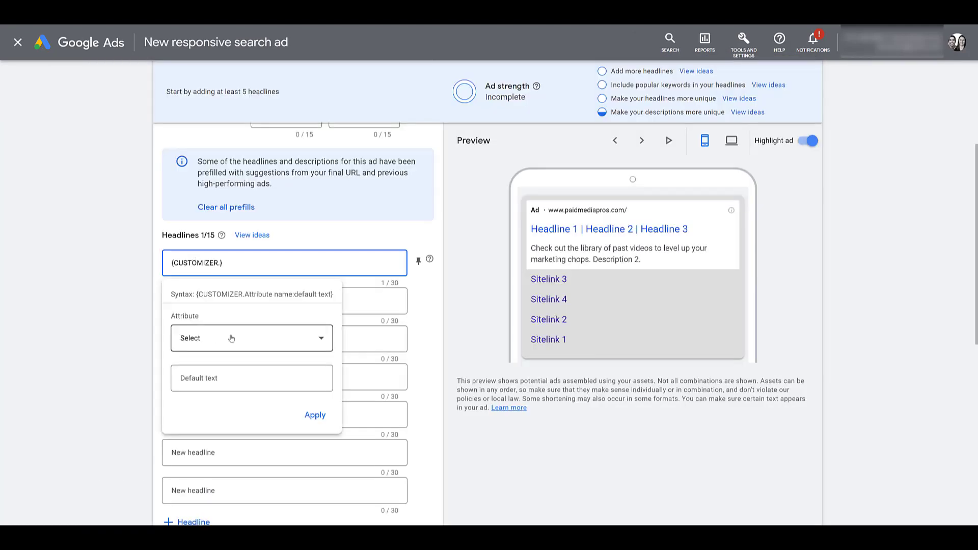
# Insert the Name customizer with default 'Select Items' and write 'Most … On Sale!' around it.
pyautogui.click(252, 339)
pyautogui.write('Select Items')
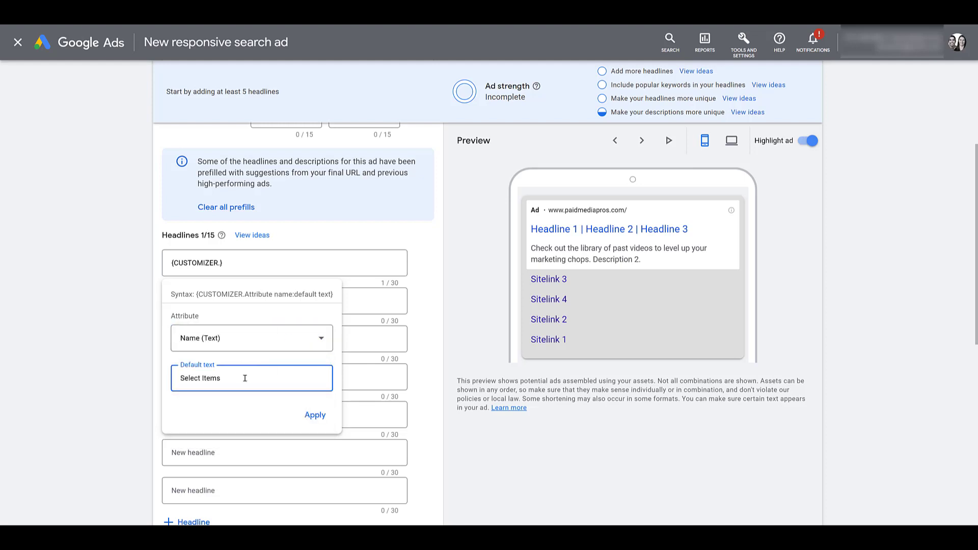
pyautogui.click(315, 415)
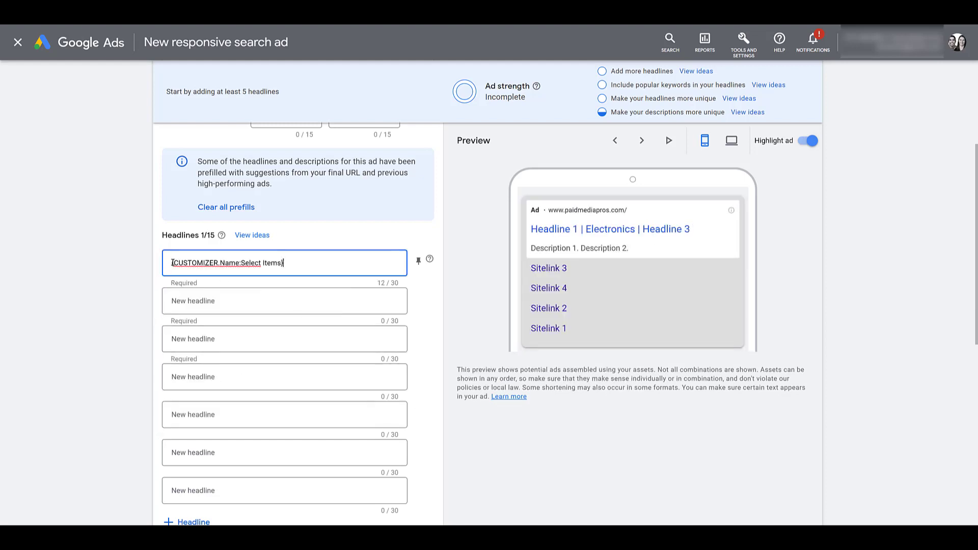
pyautogui.write('Most {CUSTOMIZER.Name:Select Items} On Sale!')
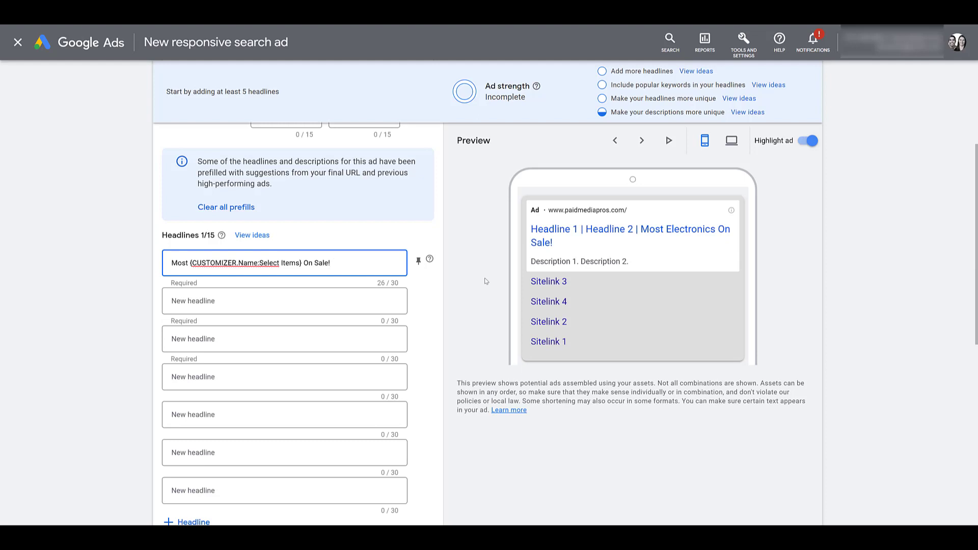
pyautogui.moveTo(432, 251)
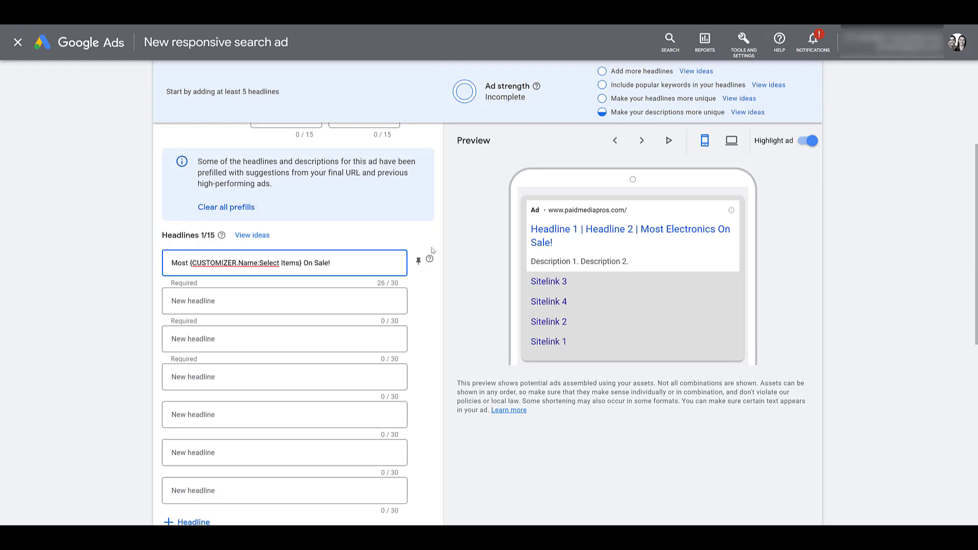
pyautogui.moveTo(469, 287)
pyautogui.write('Only a Few')
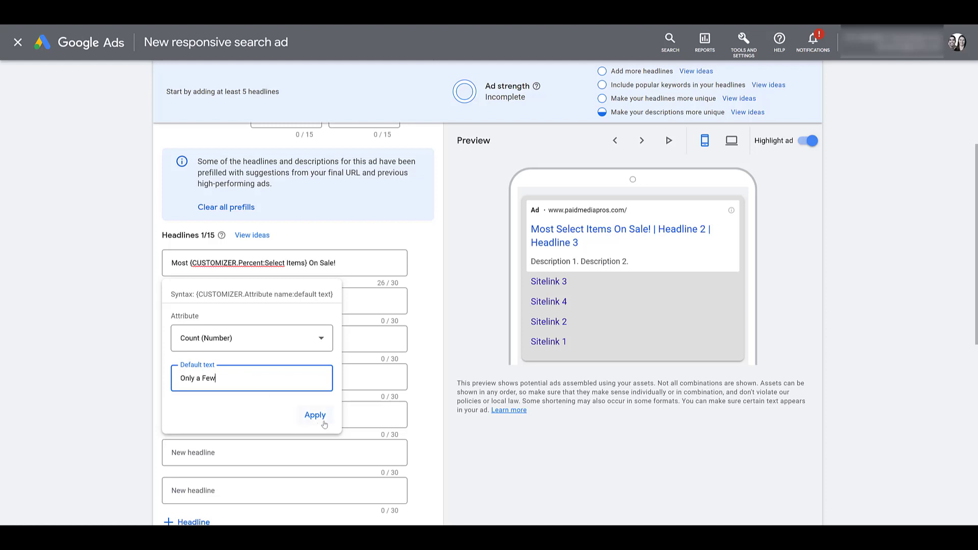
# Insert the Count customizer and shorten its default text to 'A Few' for 'Only … Left!'.
pyautogui.click(315, 415)
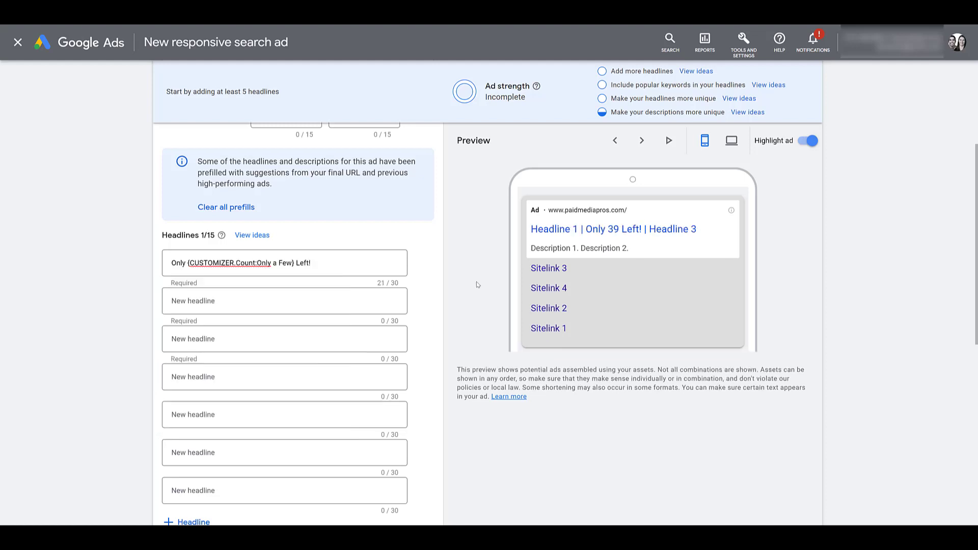
pyautogui.moveTo(469, 281)
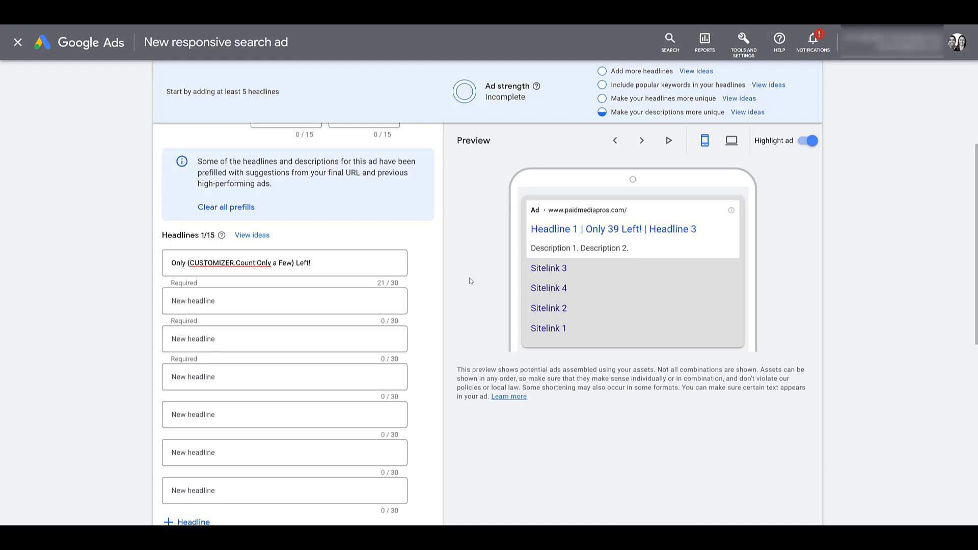
pyautogui.moveTo(474, 271)
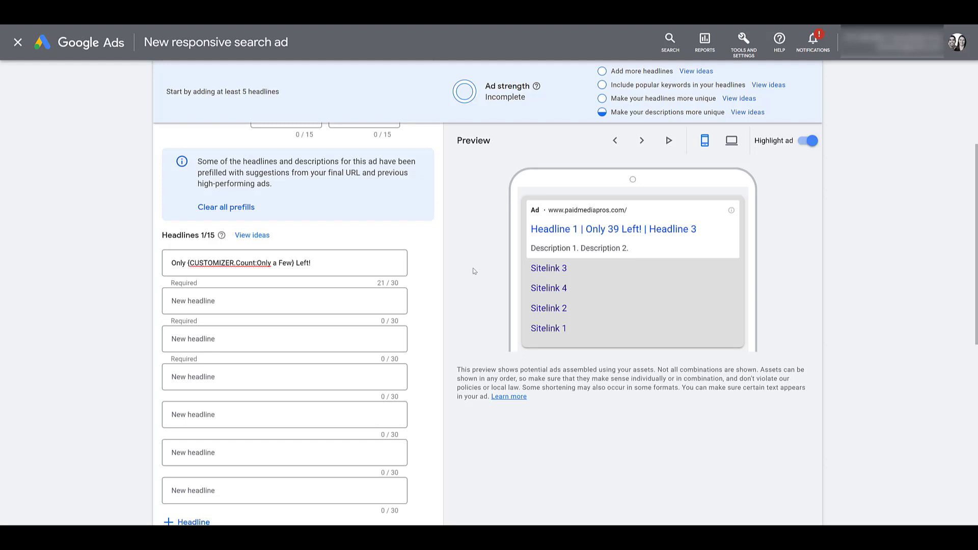
pyautogui.moveTo(474, 271)
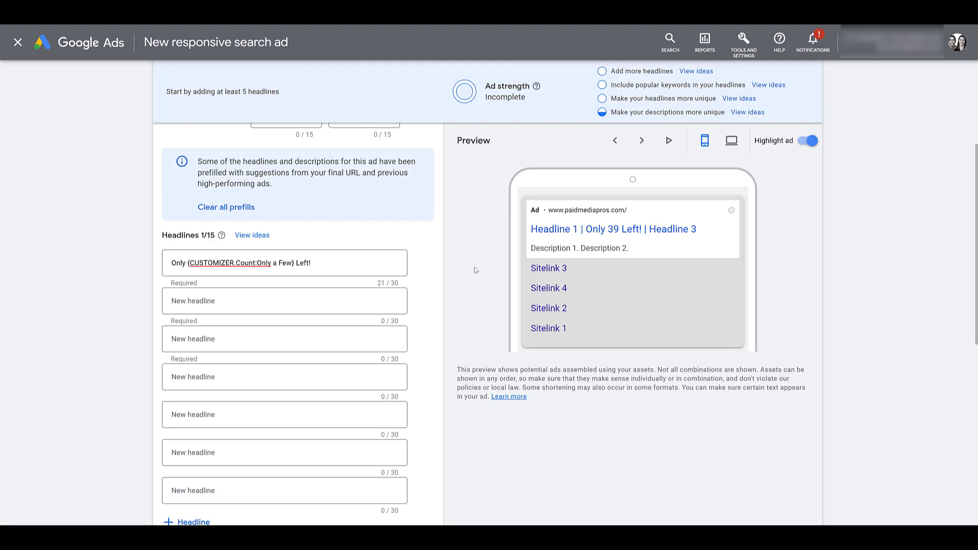
pyautogui.moveTo(470, 266)
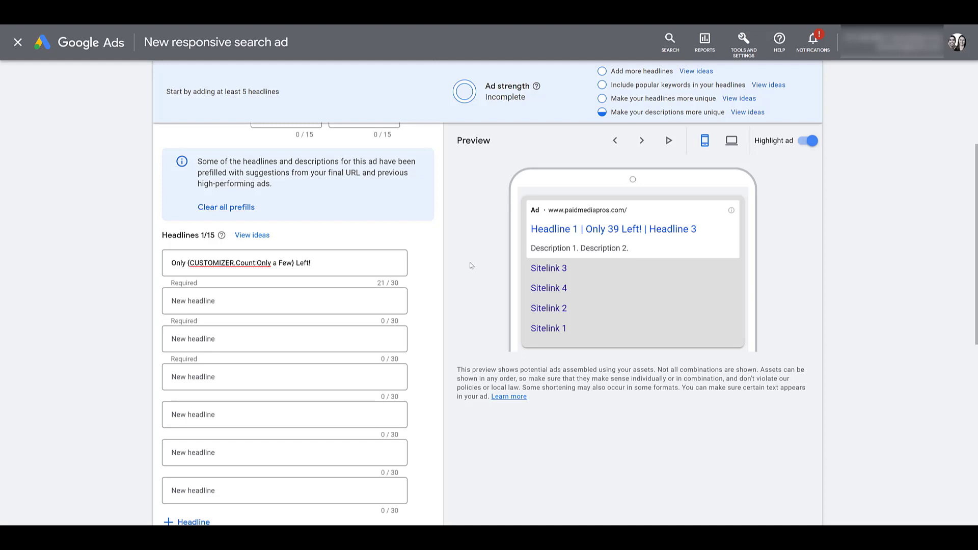
pyautogui.click(261, 263)
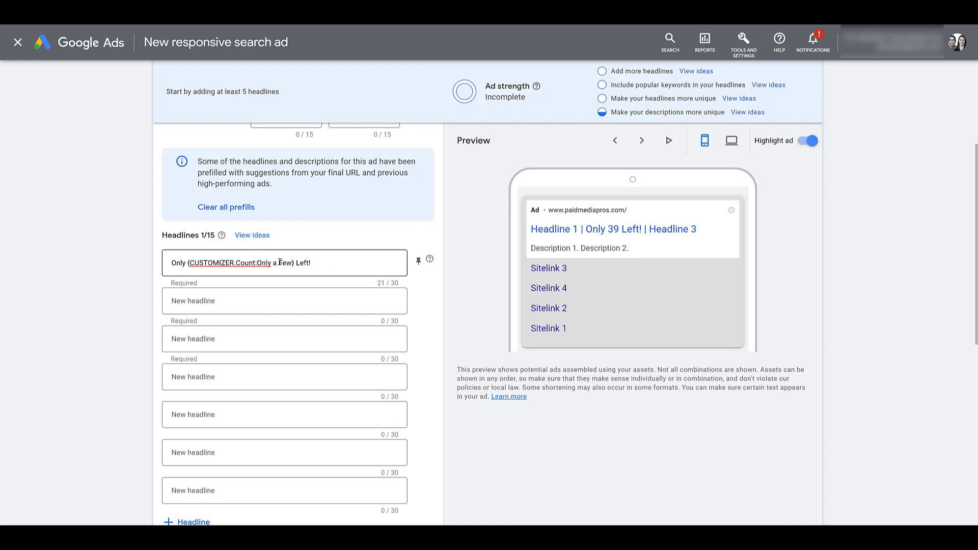
pyautogui.click(230, 262)
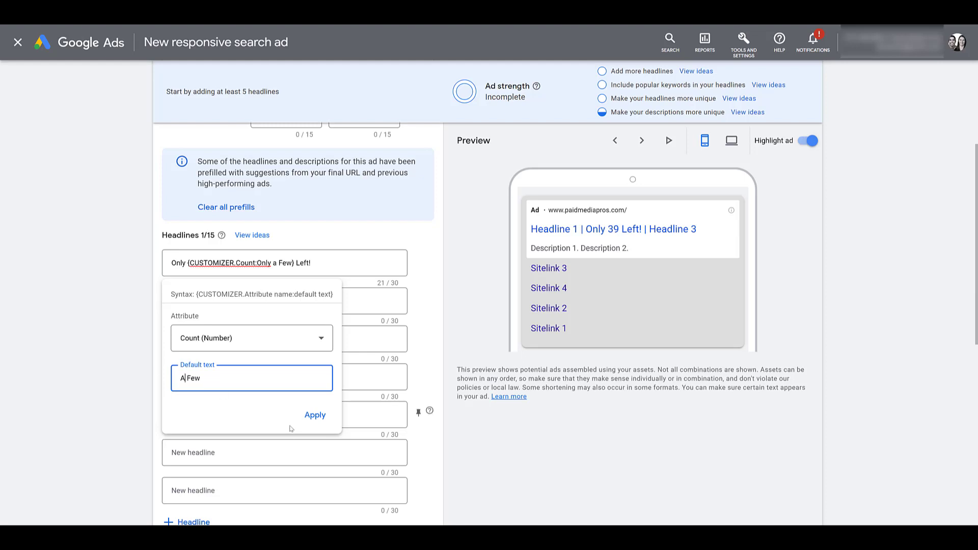
pyautogui.click(314, 415)
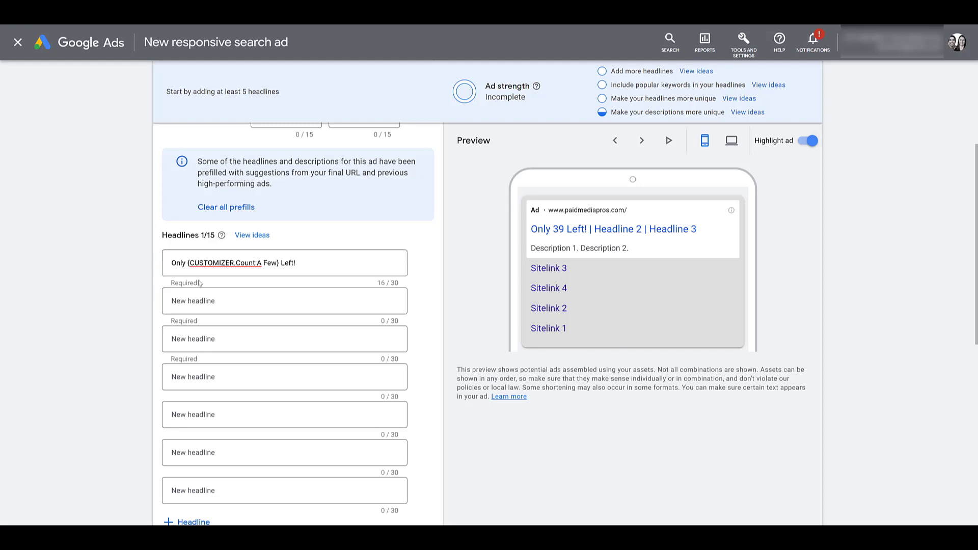
# Begin the second headline with '{' to bring up the dynamic insertion choices.
pyautogui.click(284, 301)
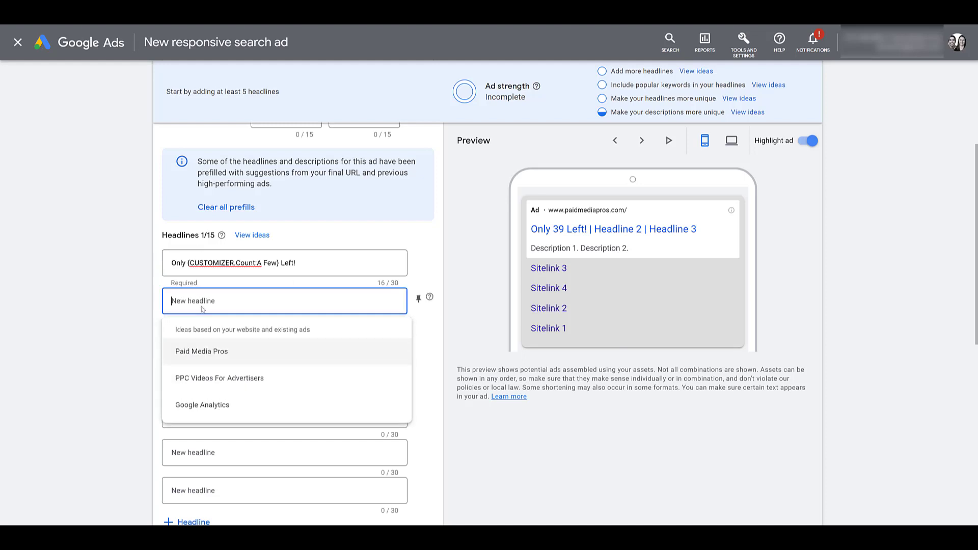
pyautogui.write('{')
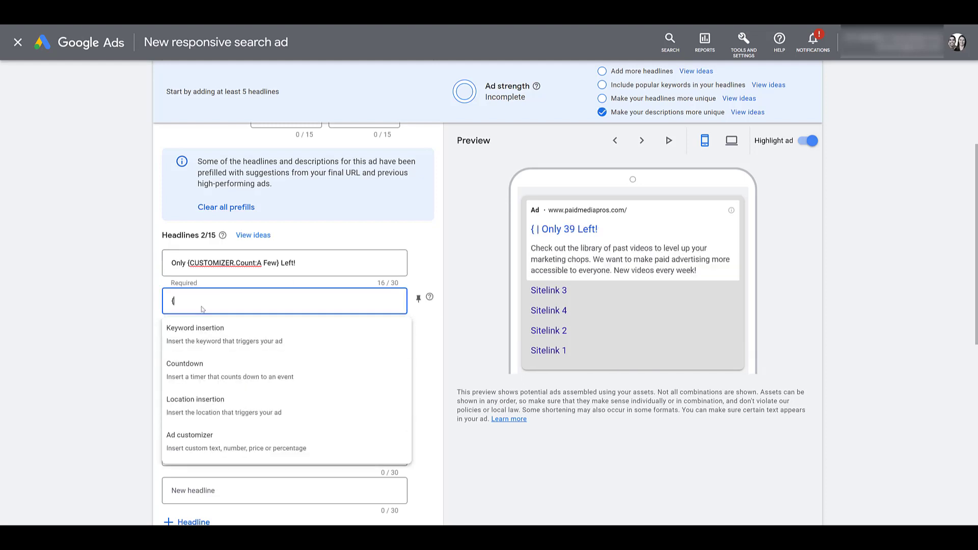